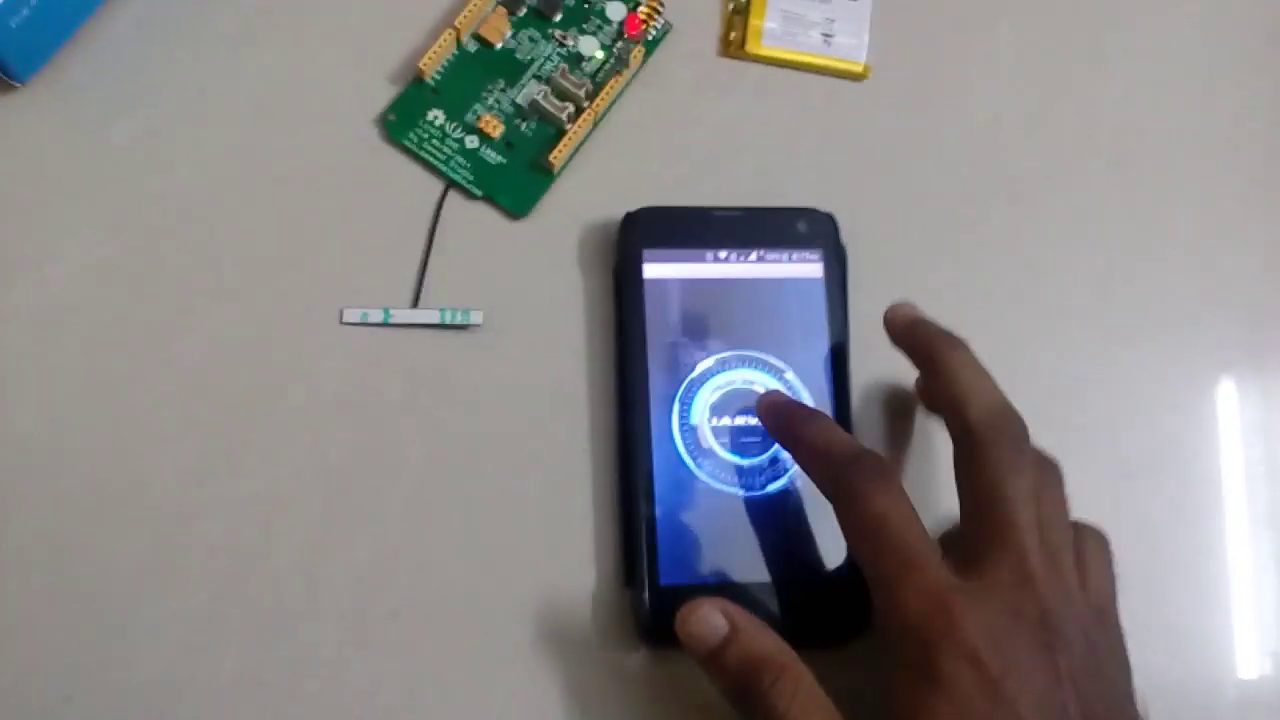
- Activate the JARVIS emblem to bring up Google's Speak now voice prompt
click(755, 420)
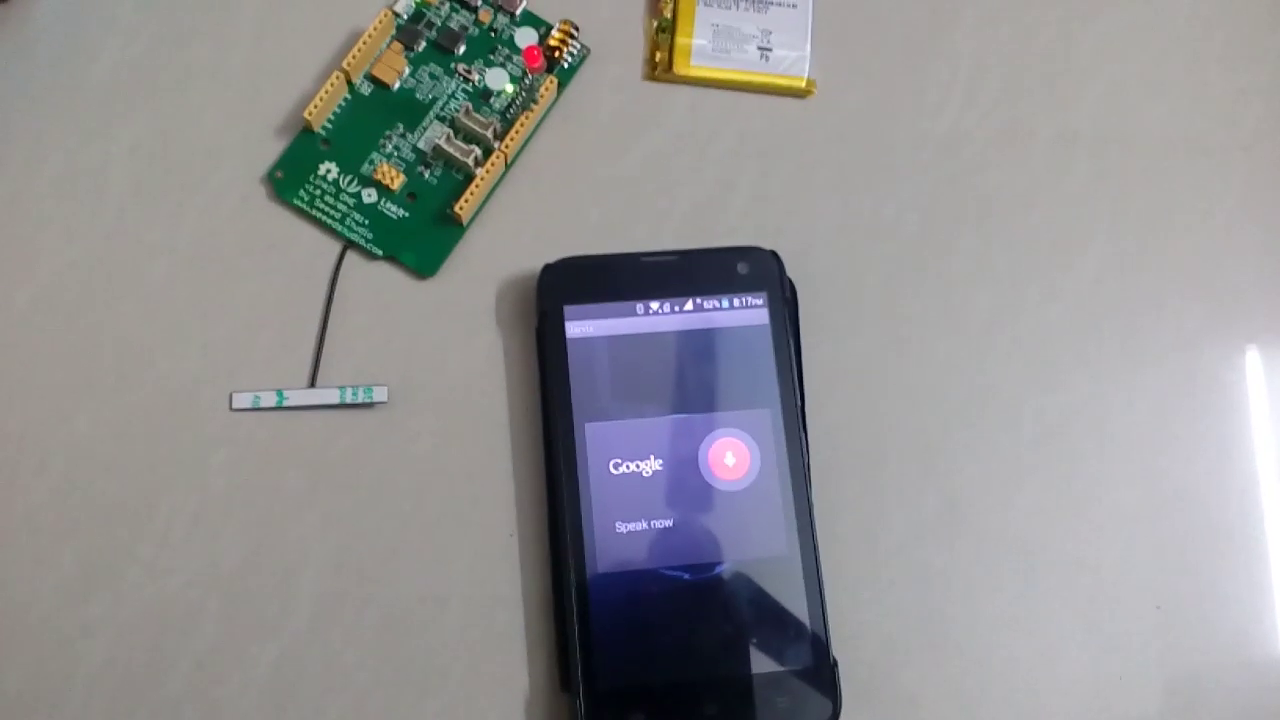